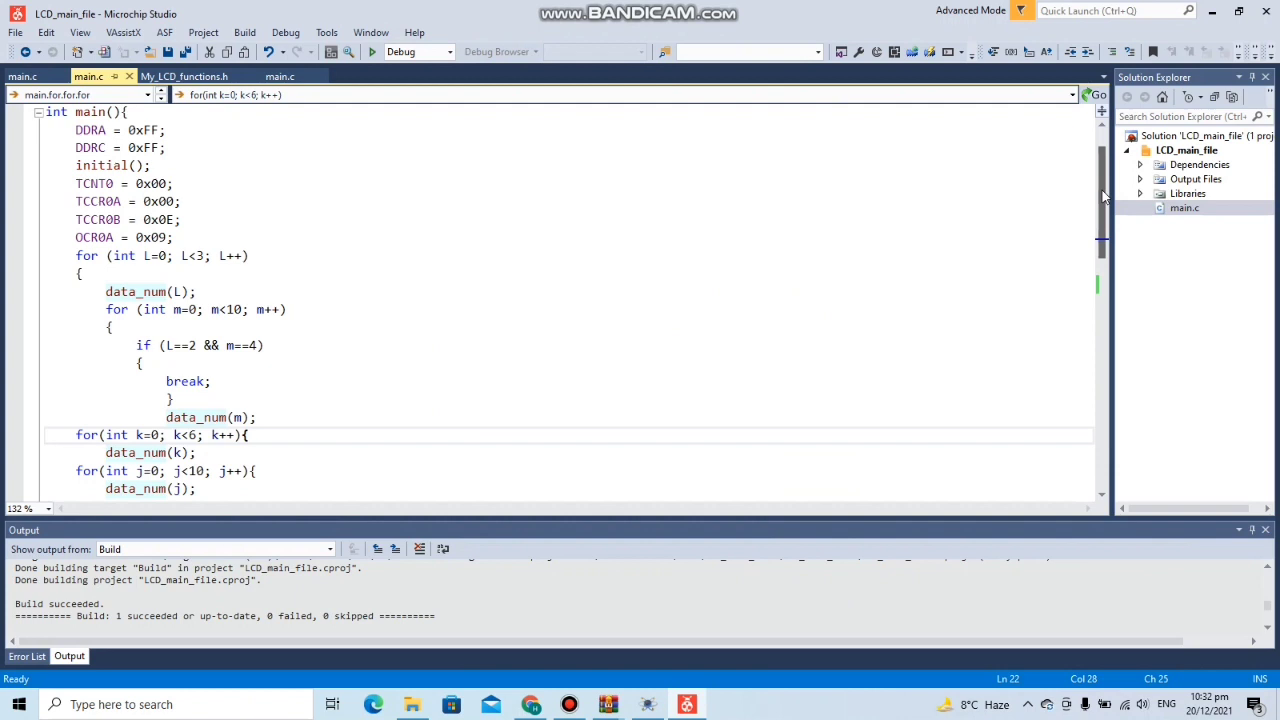
Step: Review the timer-wait while loop and shiftL calls in main.c, leaving the code unchanged
scroll(down, 3)
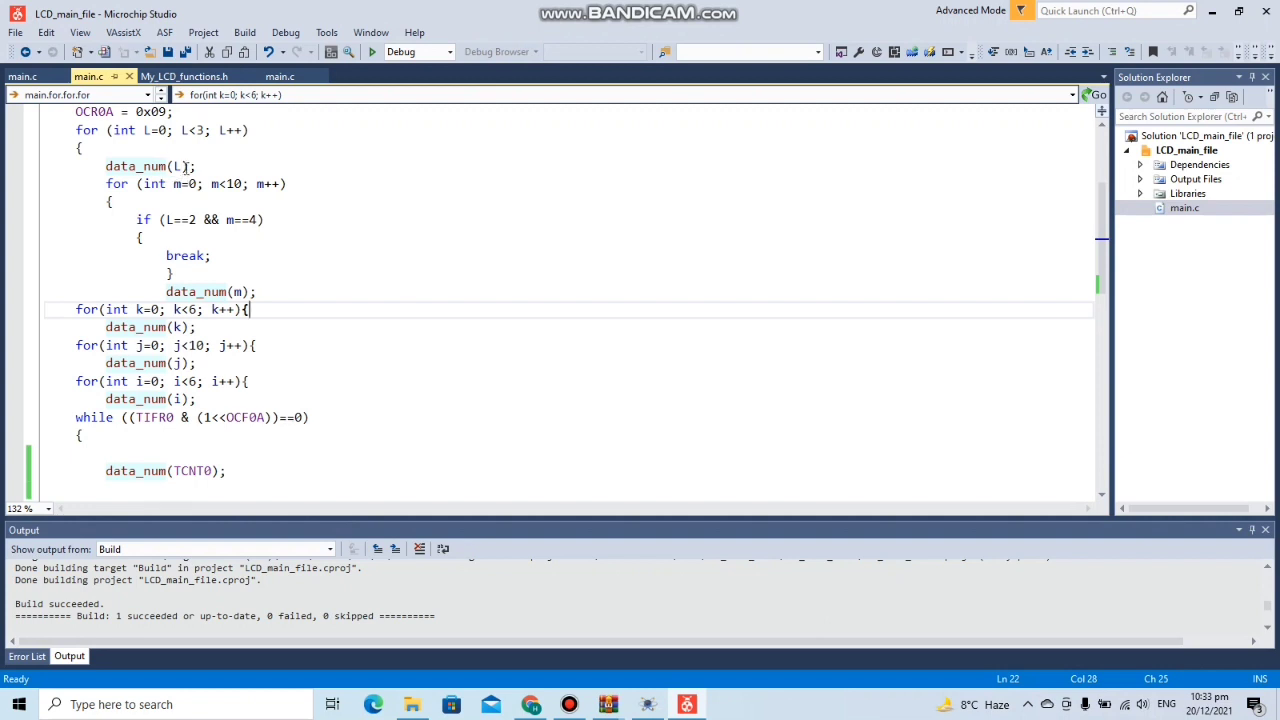
mouse_move(186, 198)
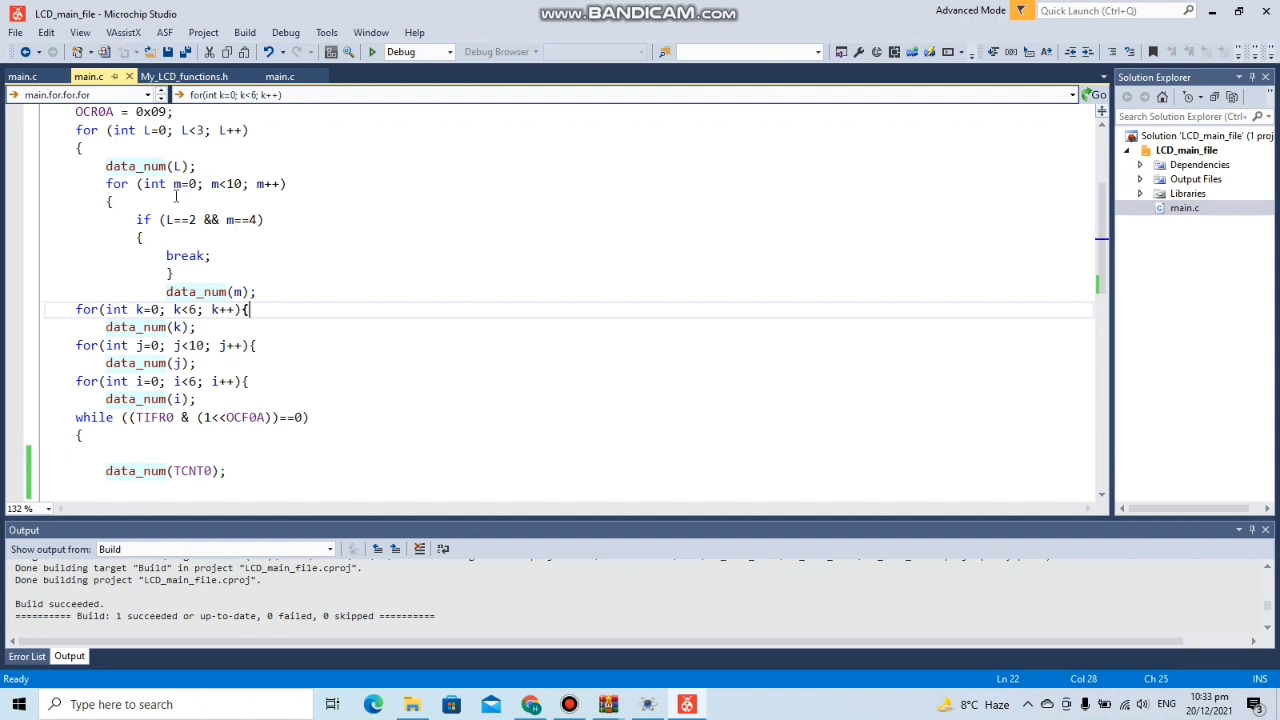
mouse_move(230, 200)
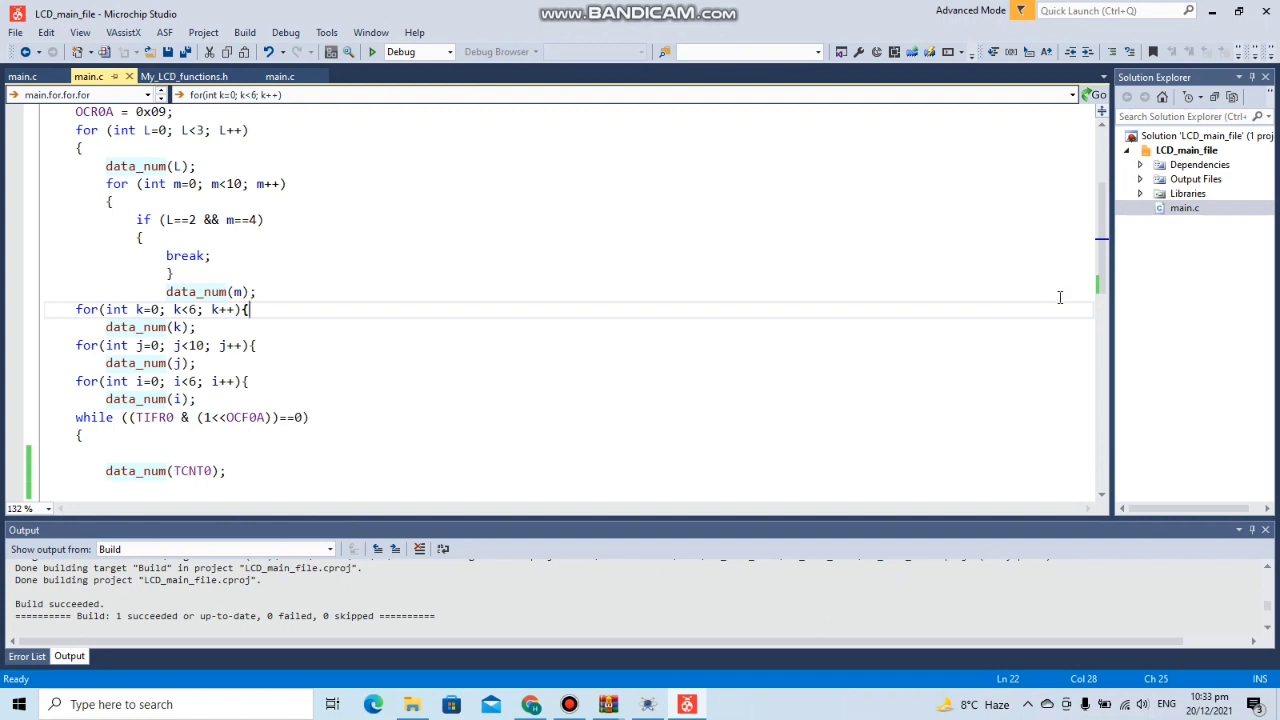
scroll(up, 3)
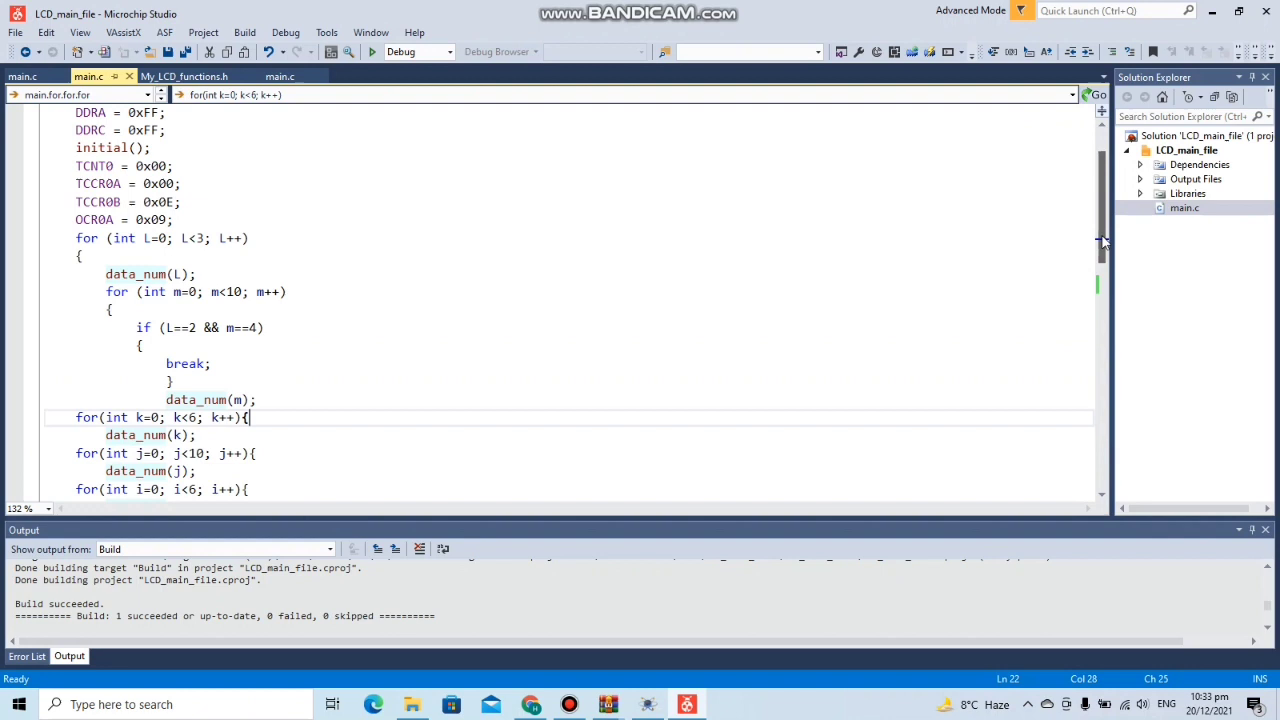
scroll(up, 3)
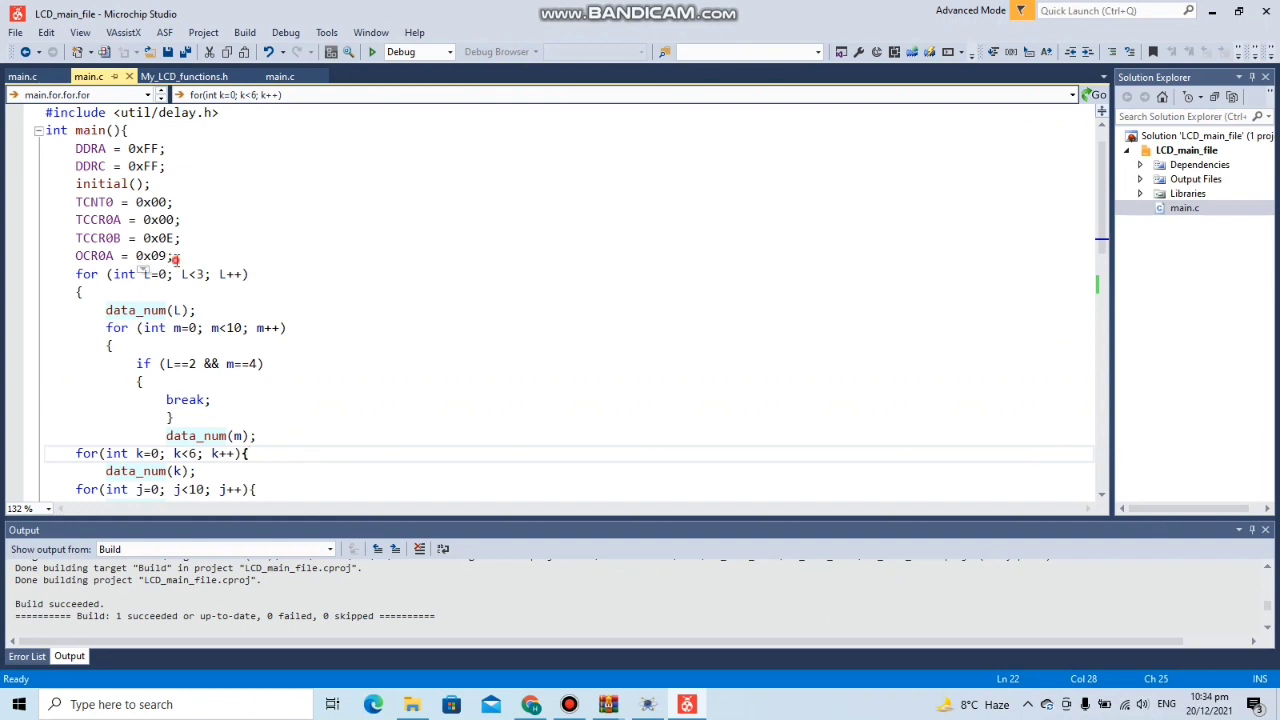
click(136, 256)
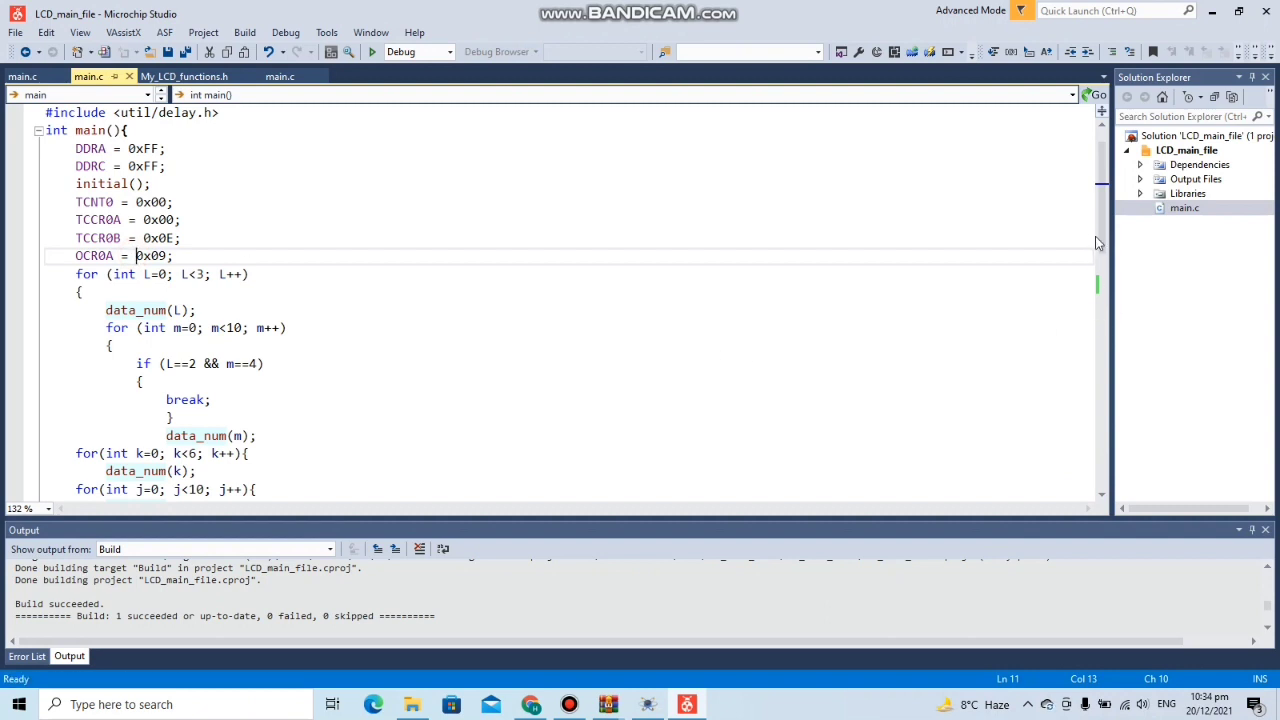
scroll(down, 3)
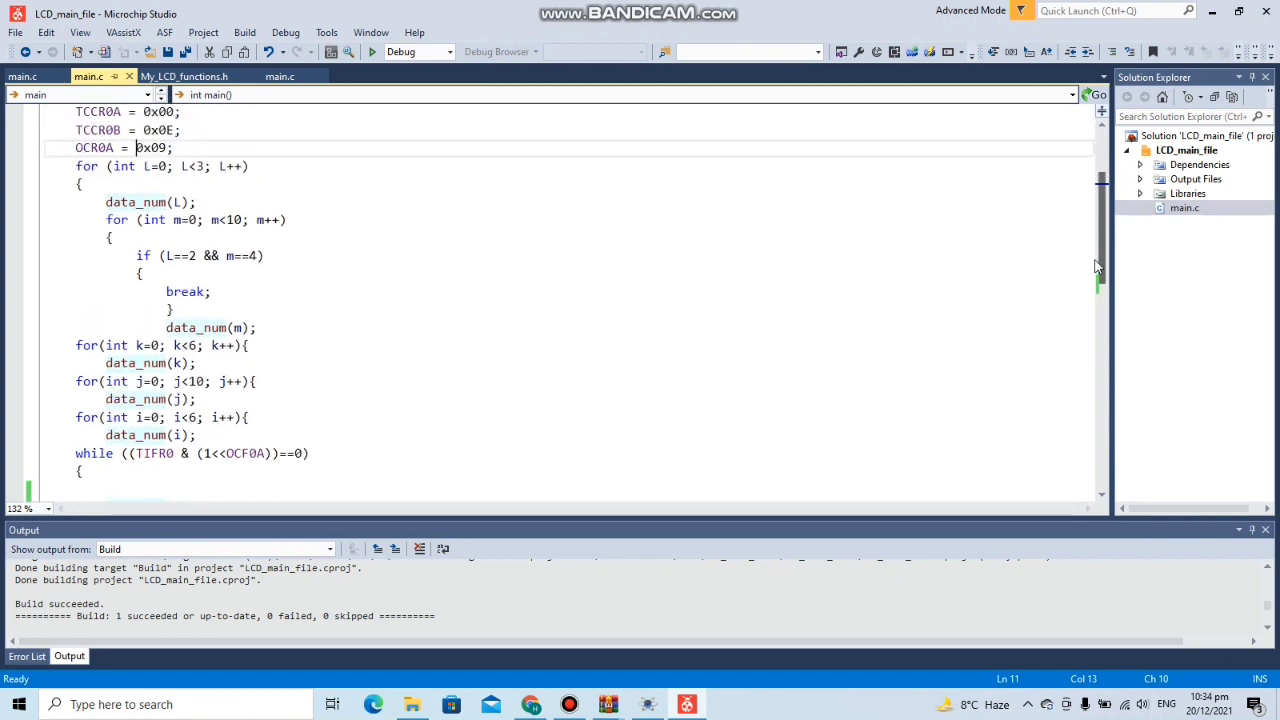
mouse_move(1104, 248)
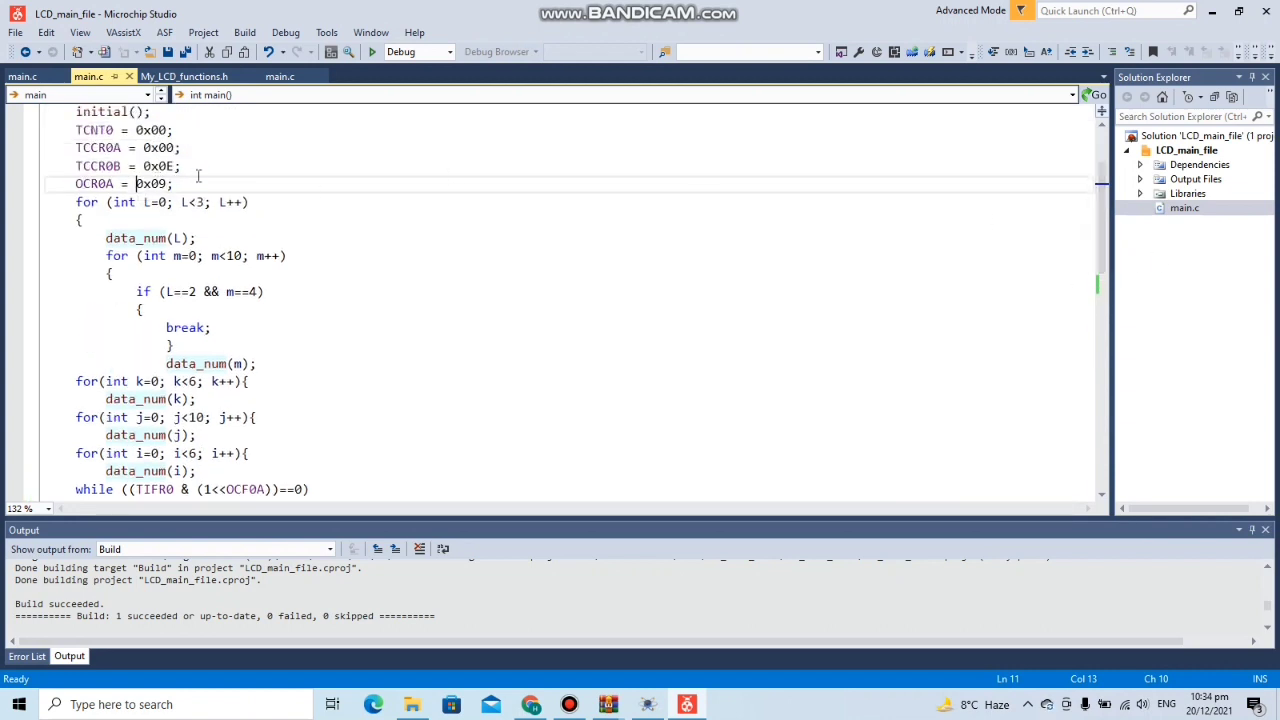
click(180, 166)
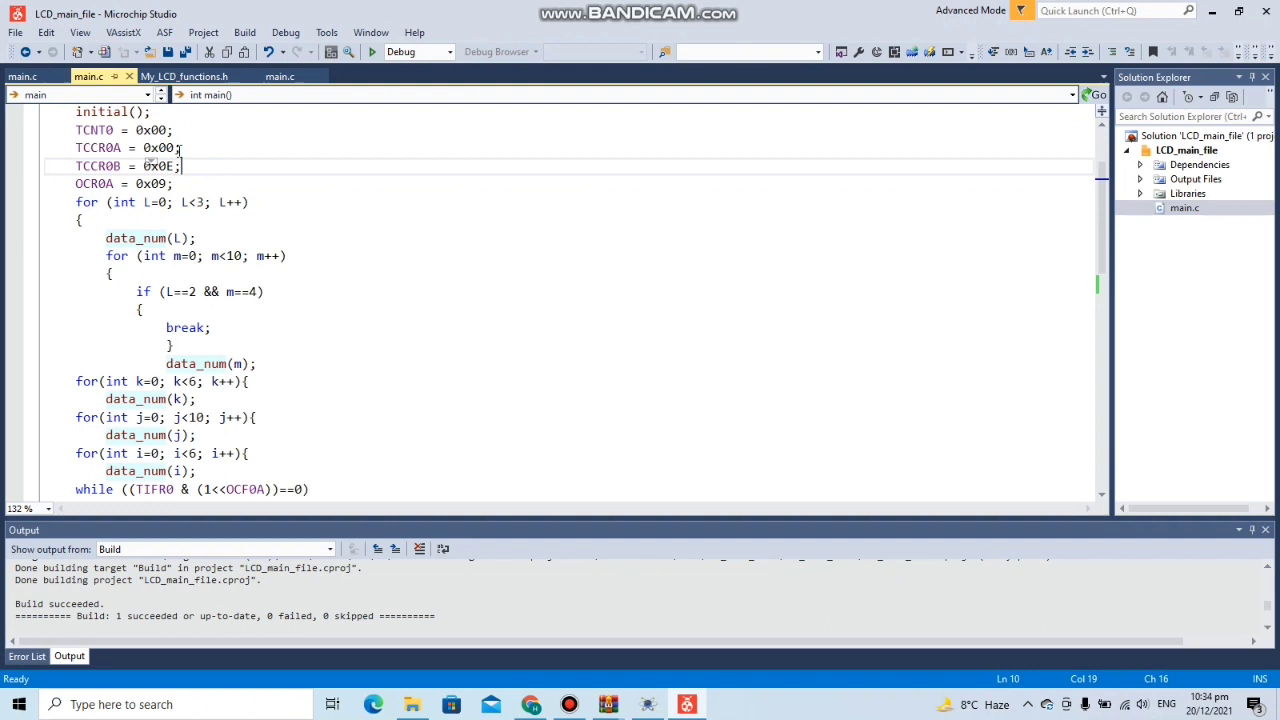
click(176, 130)
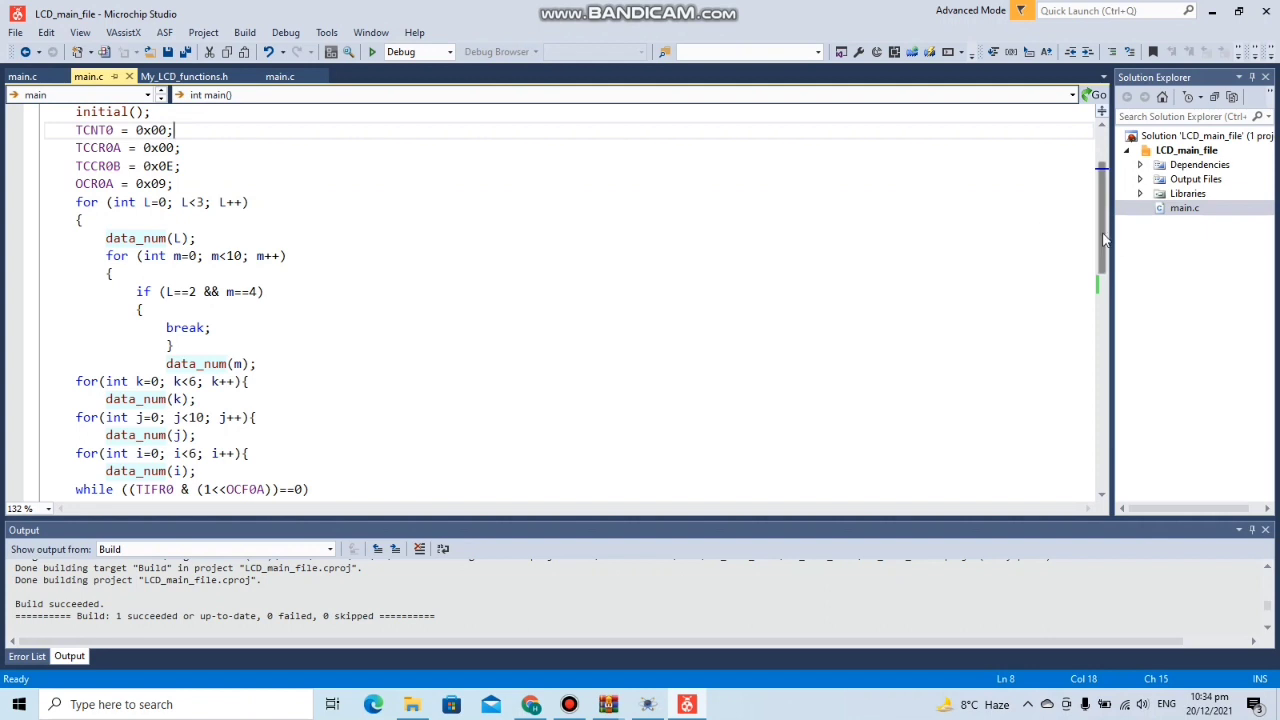
scroll(down, 3)
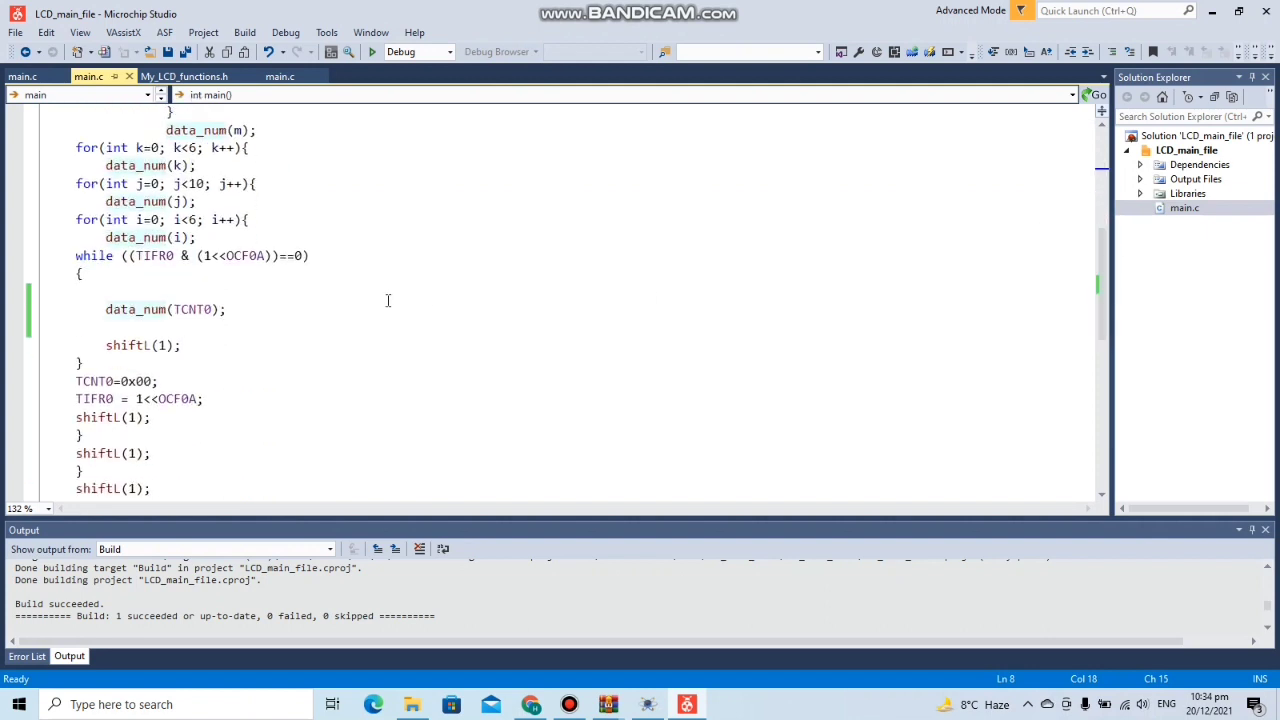
mouse_move(238, 274)
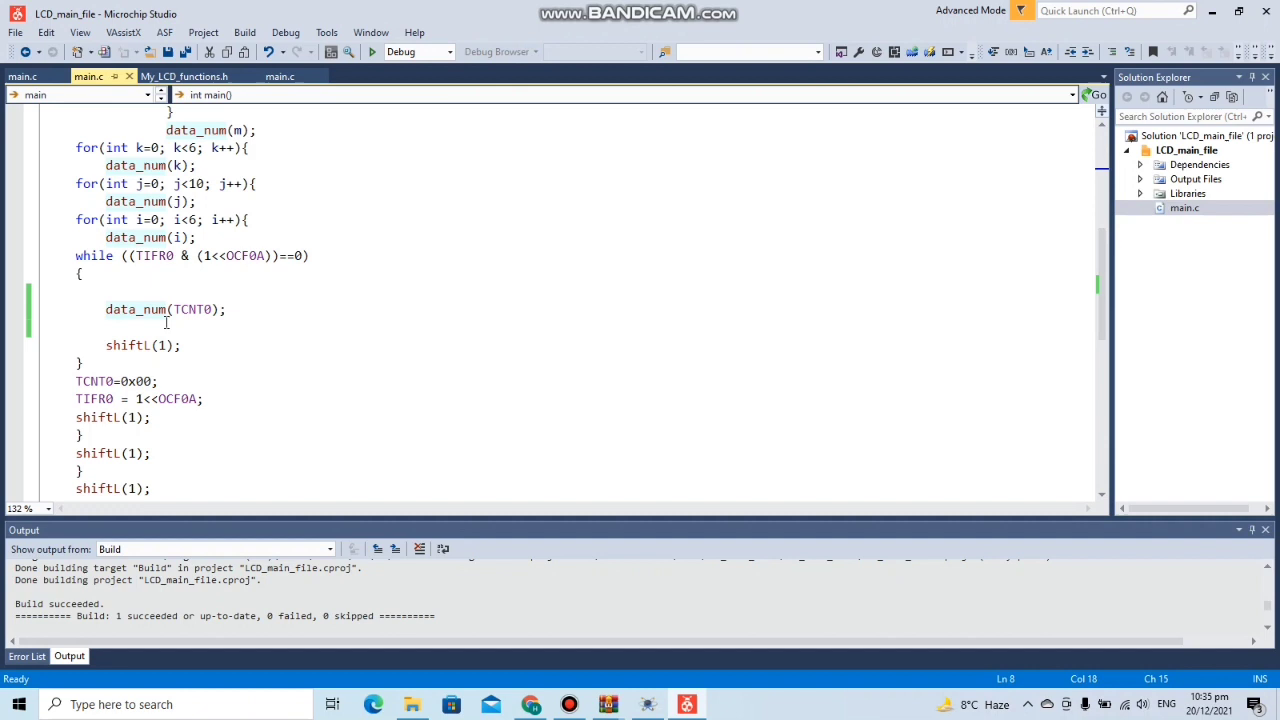
mouse_move(914, 188)
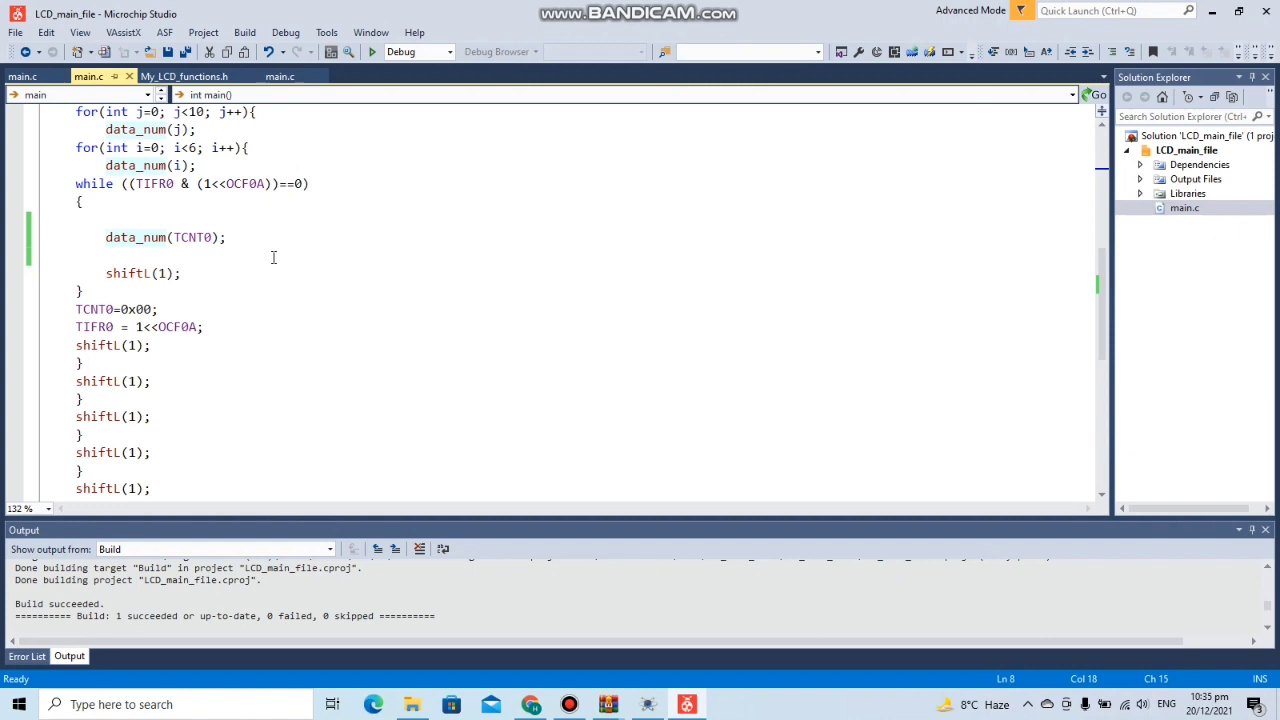
mouse_move(210, 292)
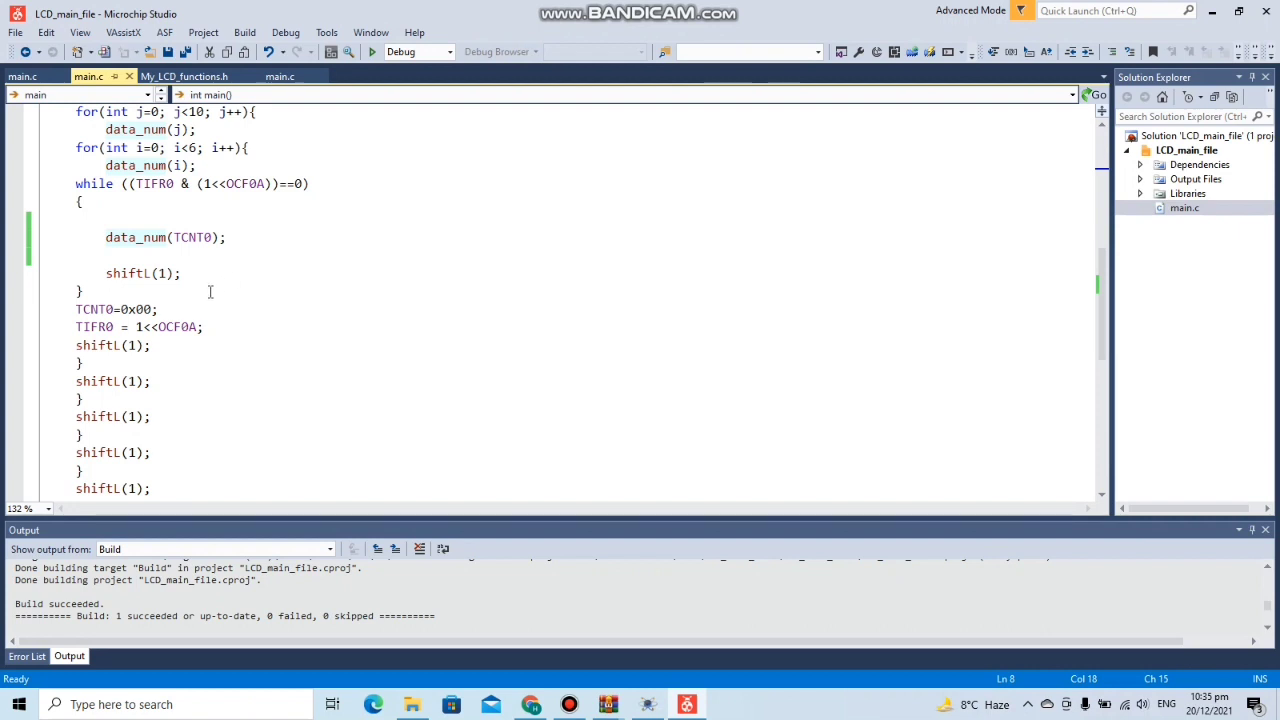
mouse_move(144, 290)
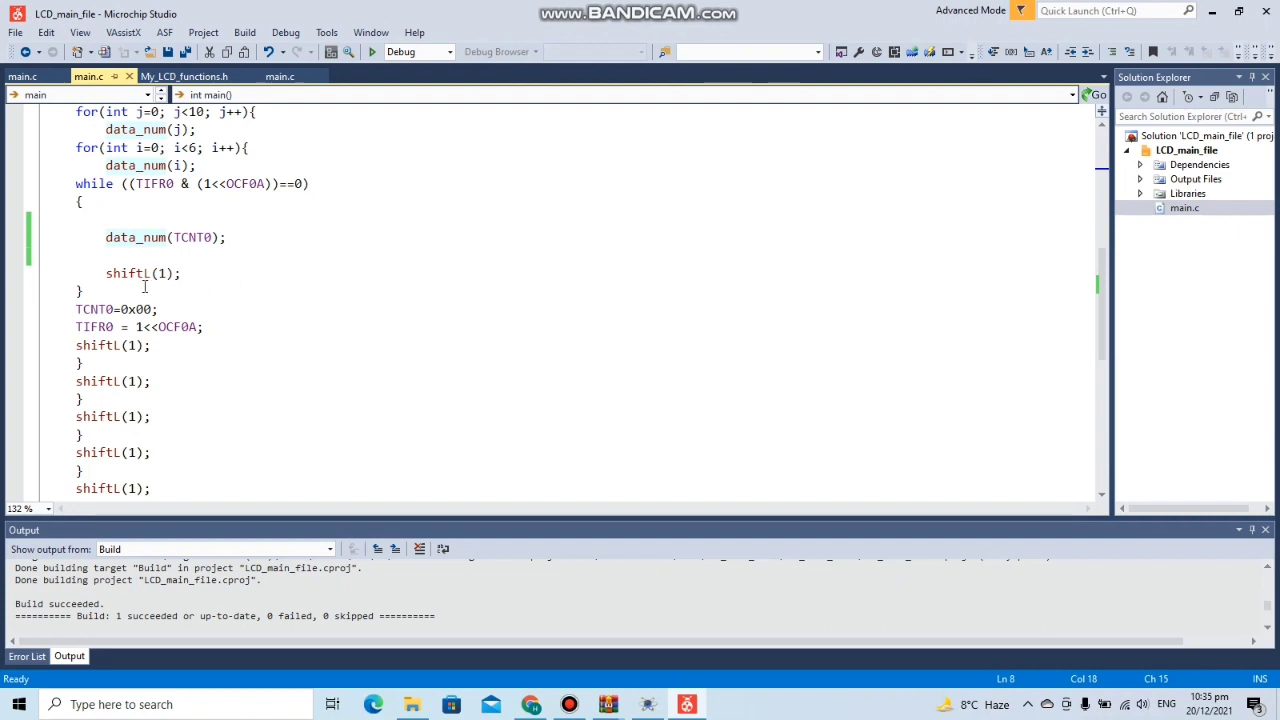
Step: Review the TCCR0B reset and return at the end of main, then bring up the Proteus LCD schematic
click(150, 344)
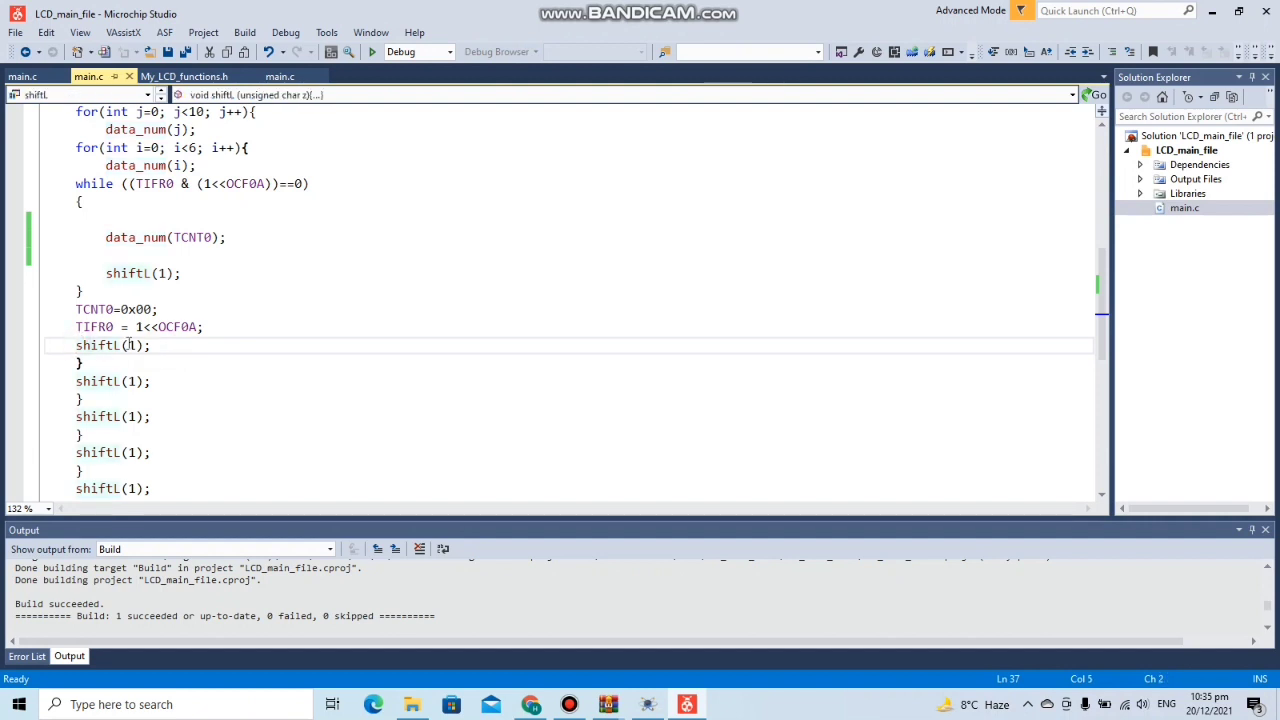
mouse_move(856, 348)
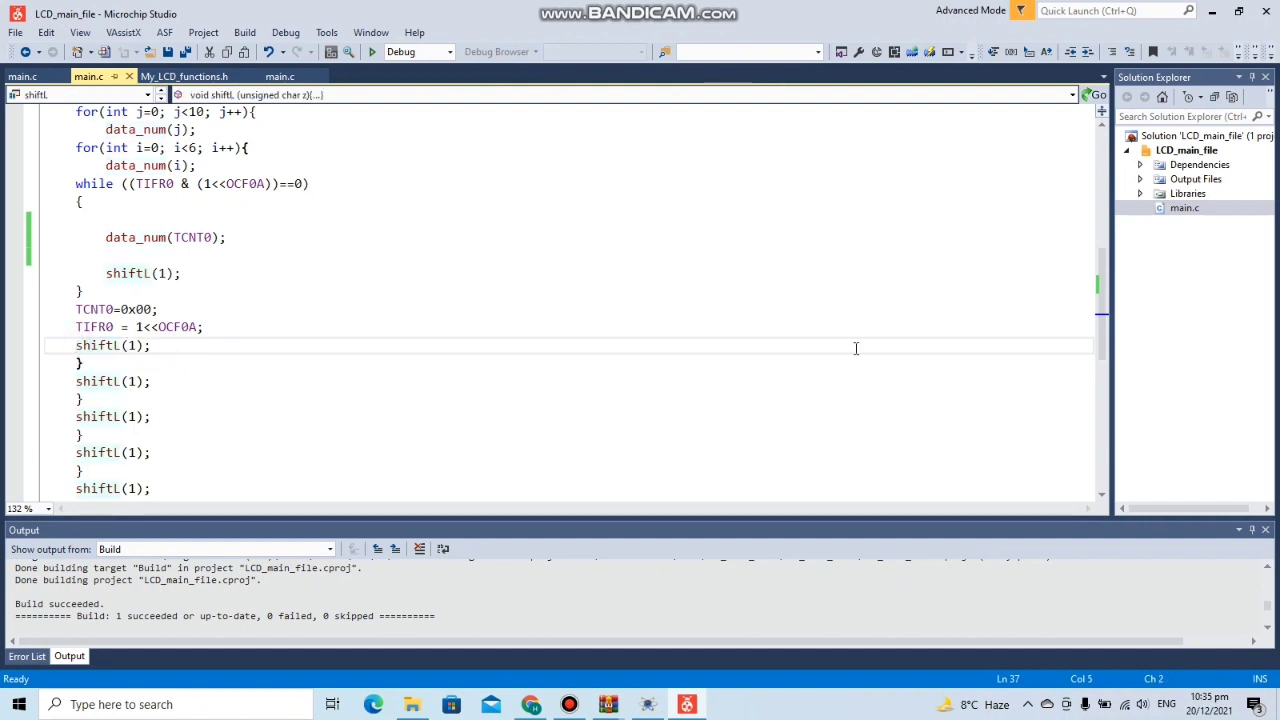
scroll(down, 3)
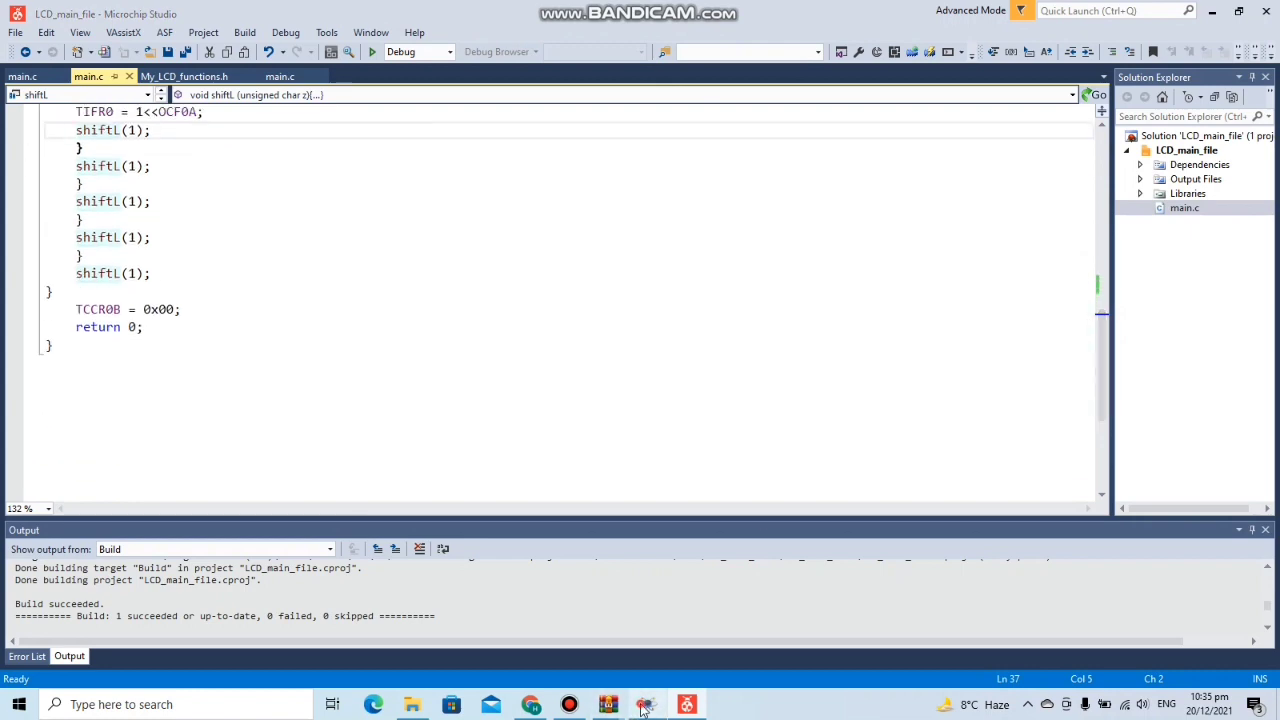
click(648, 704)
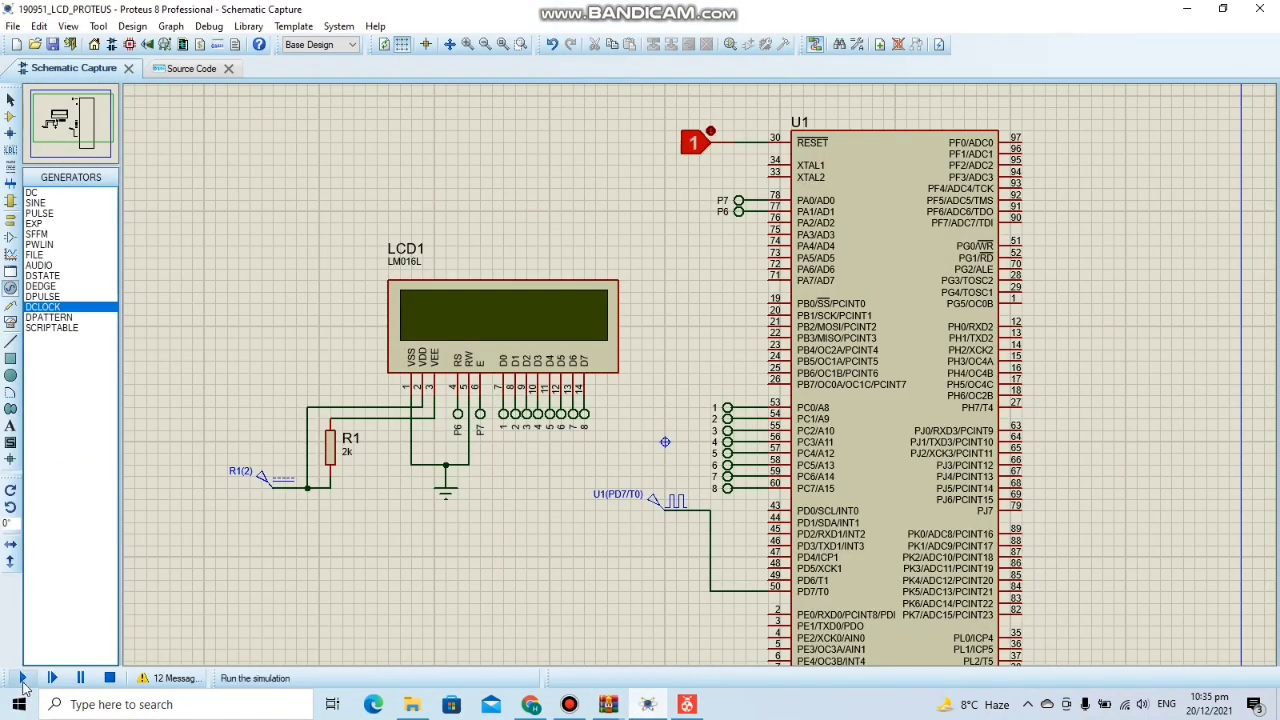
Step: Run the Proteus simulation until the LCD reads 000014, then return to main.c in Microchip Studio
click(22, 676)
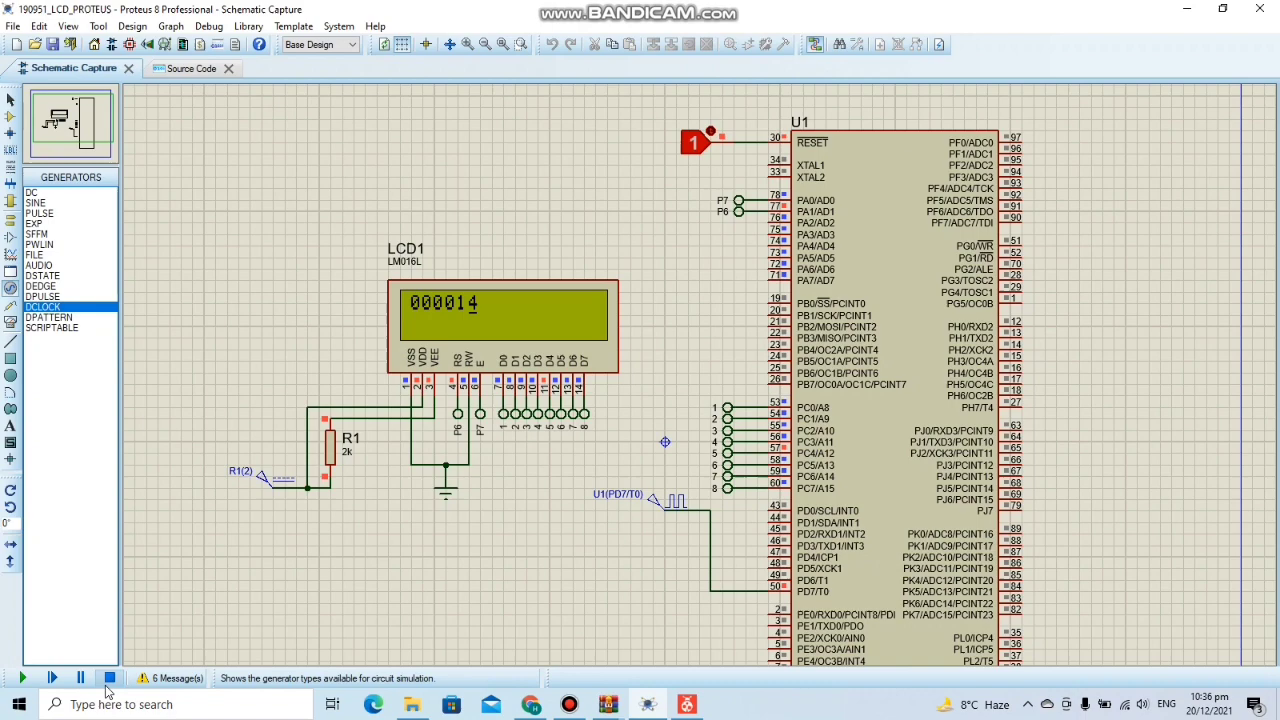
click(688, 704)
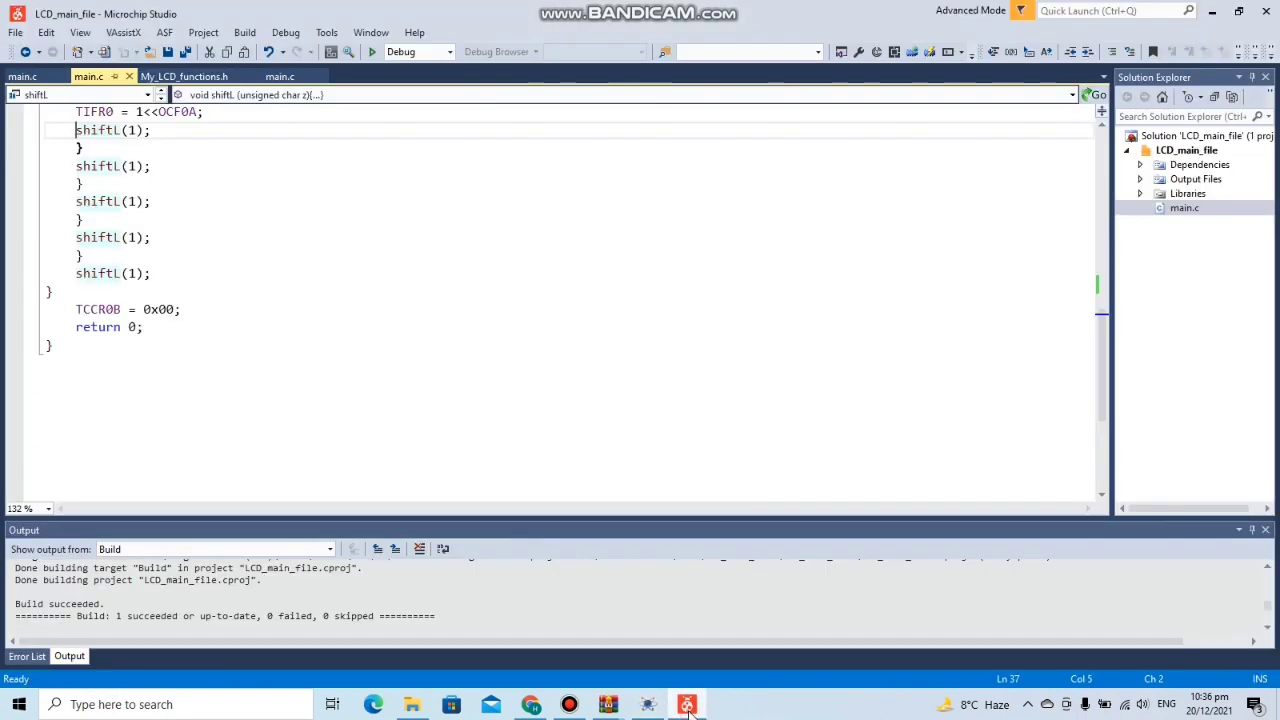
Step: Bring up the task_7 main.c with the push-button TOV0/TCNT0 counting loop
click(688, 704)
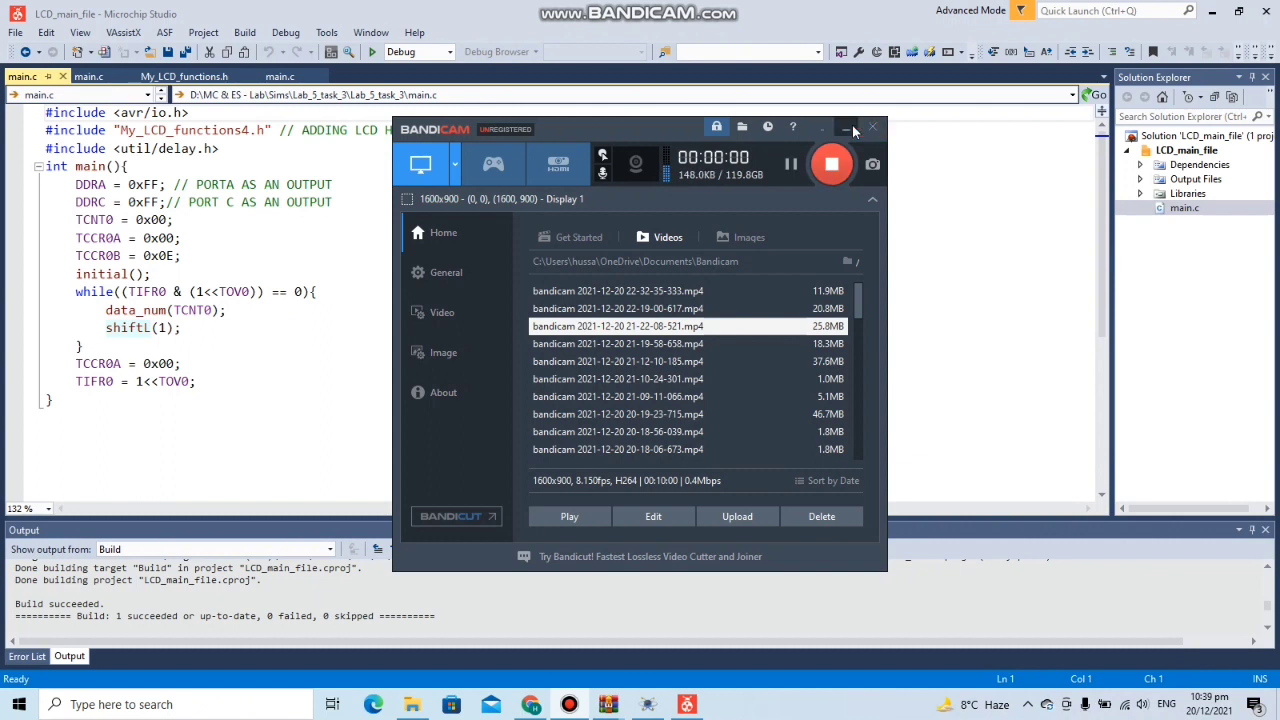
click(844, 128)
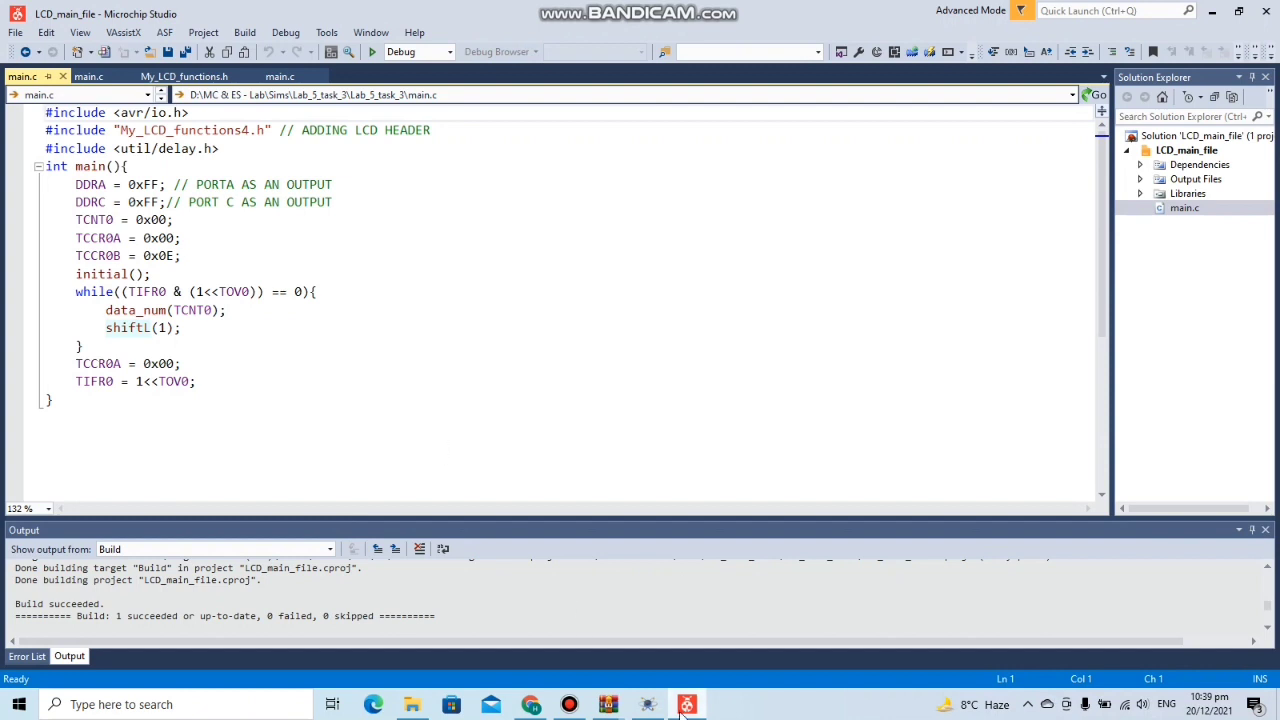
mouse_move(646, 704)
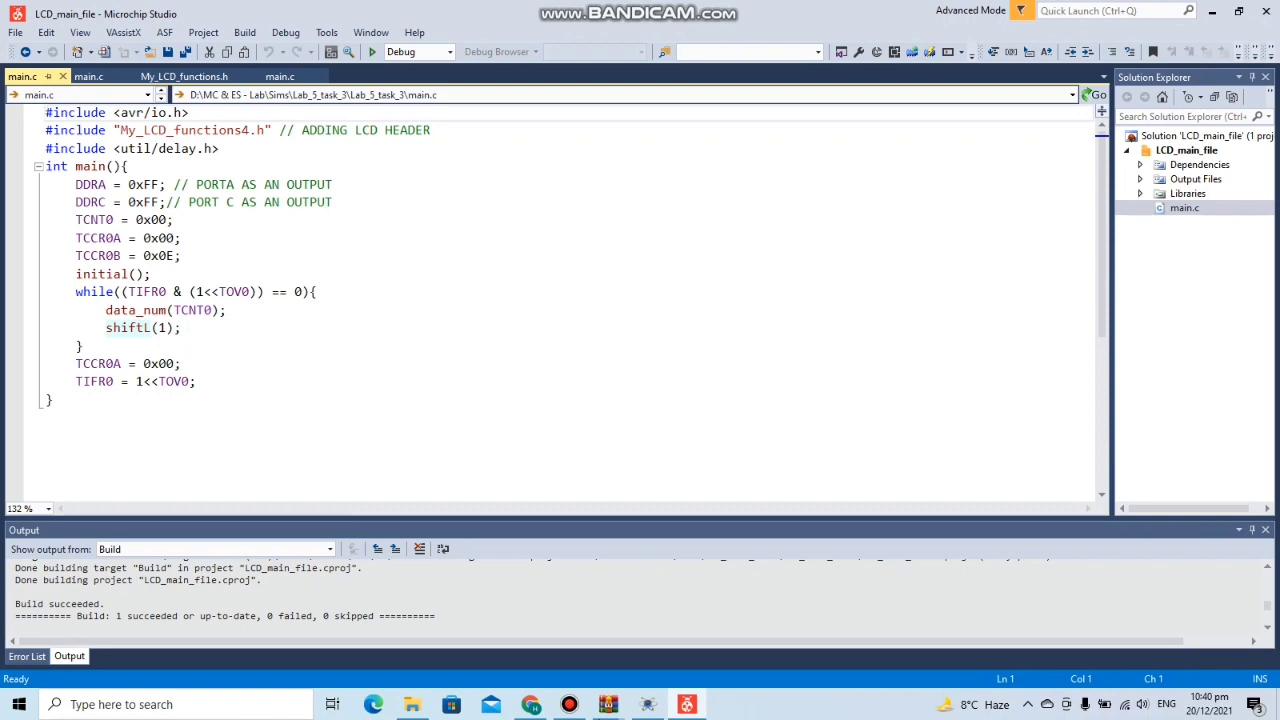
mouse_move(648, 704)
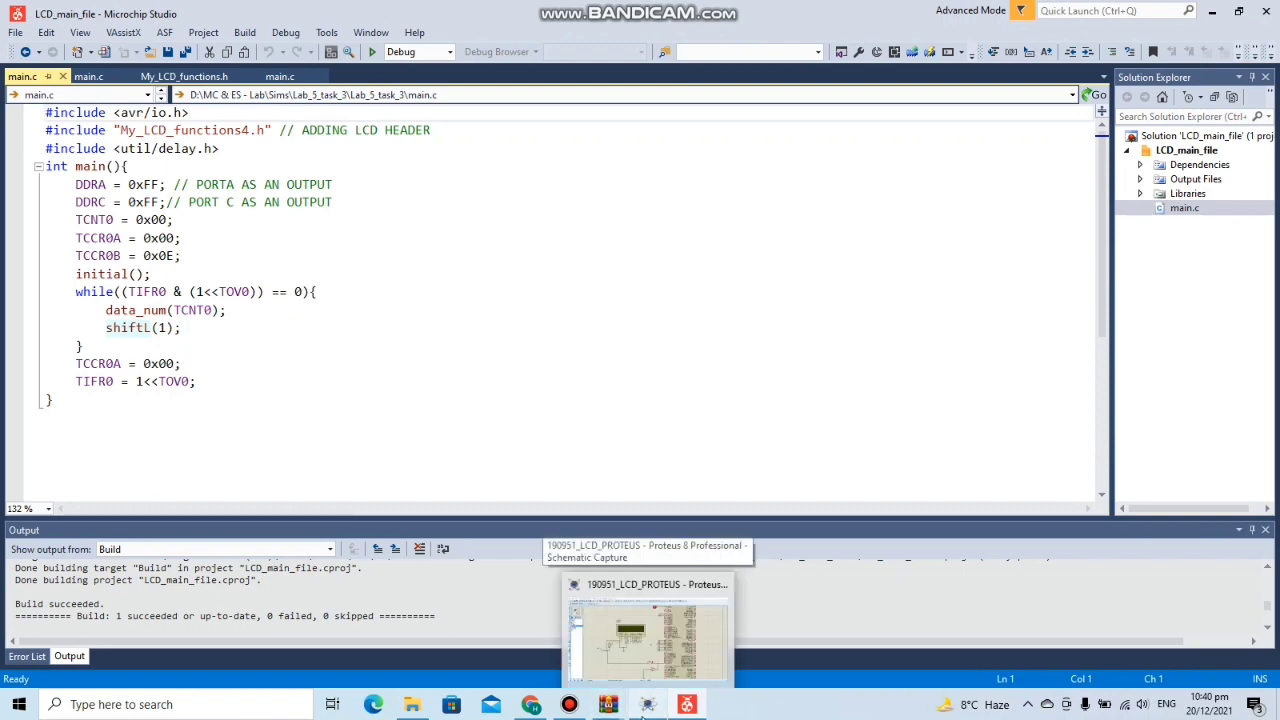
Step: Start simulating the push-button counter circuit with R2 in Proteus
click(648, 630)
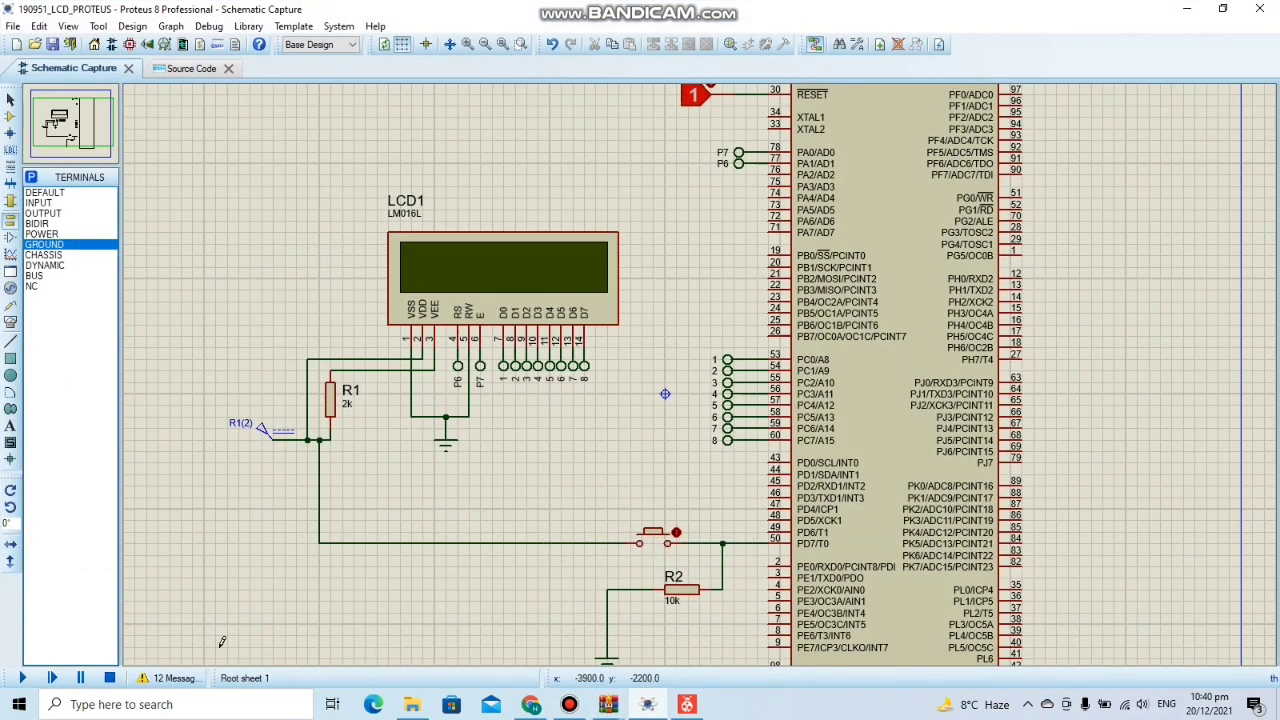
click(52, 678)
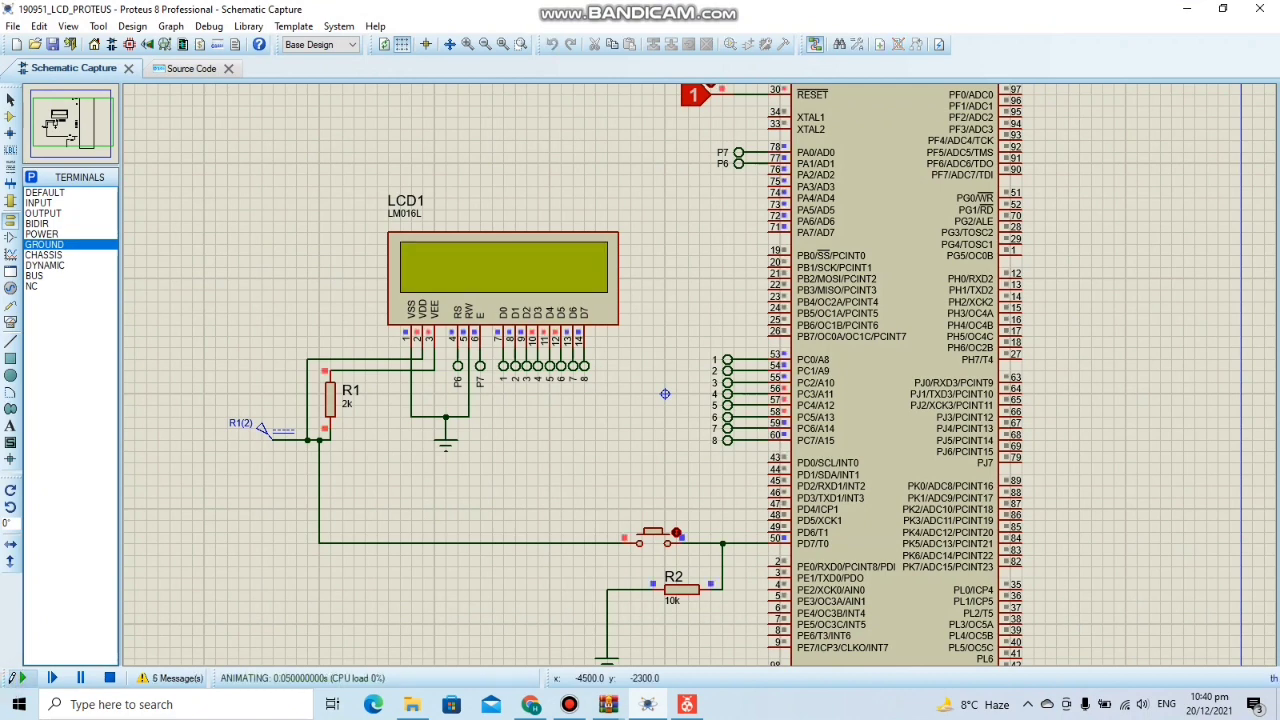